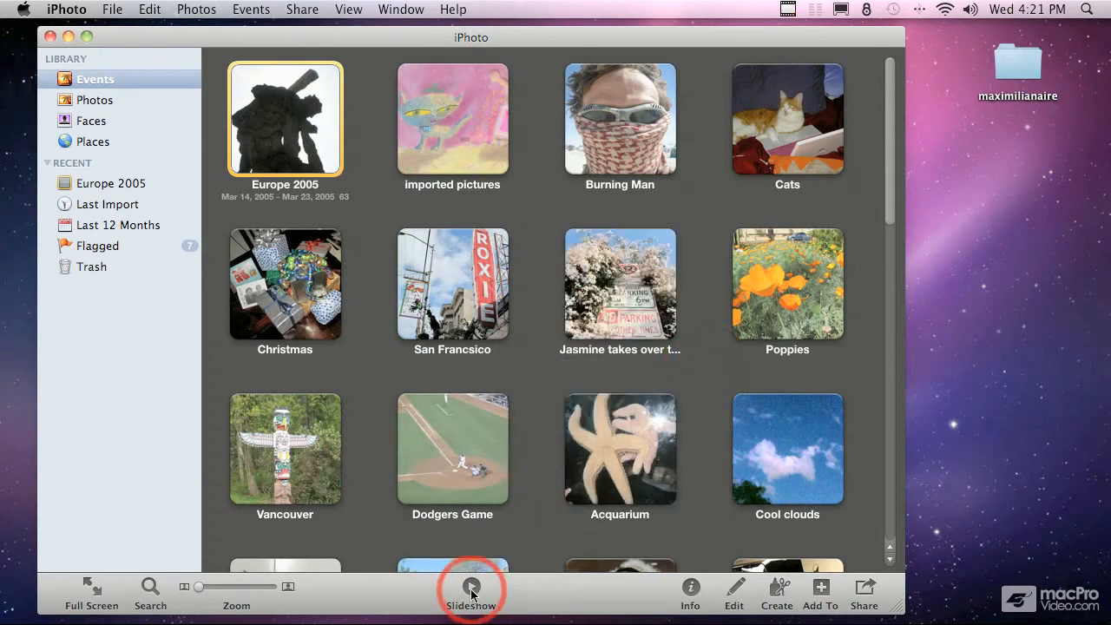
mouse_move(473, 587)
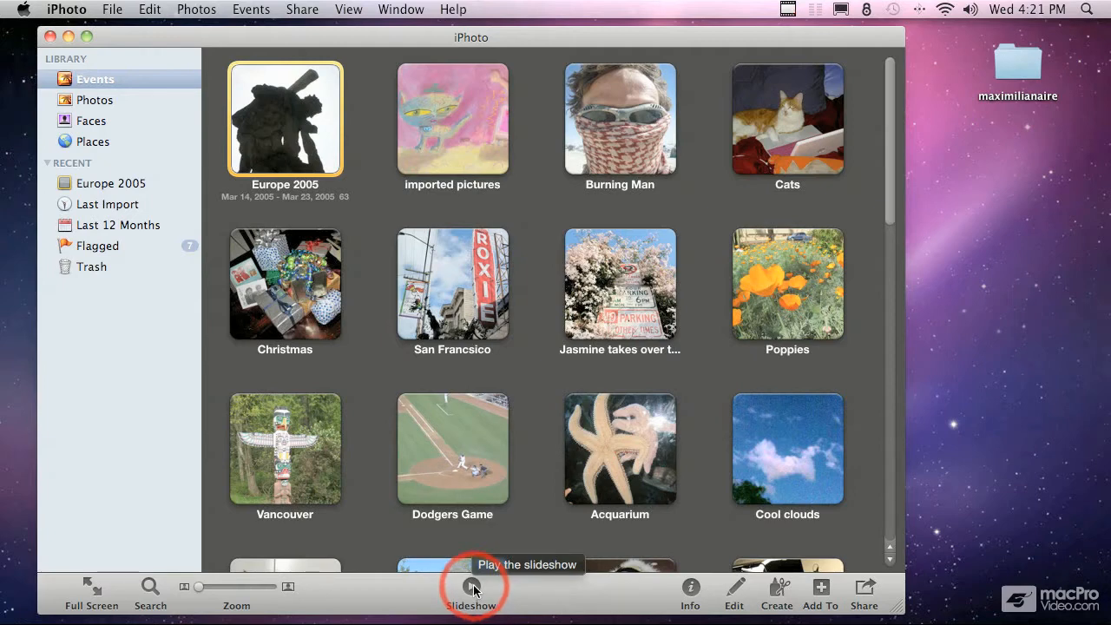
mouse_move(740, 384)
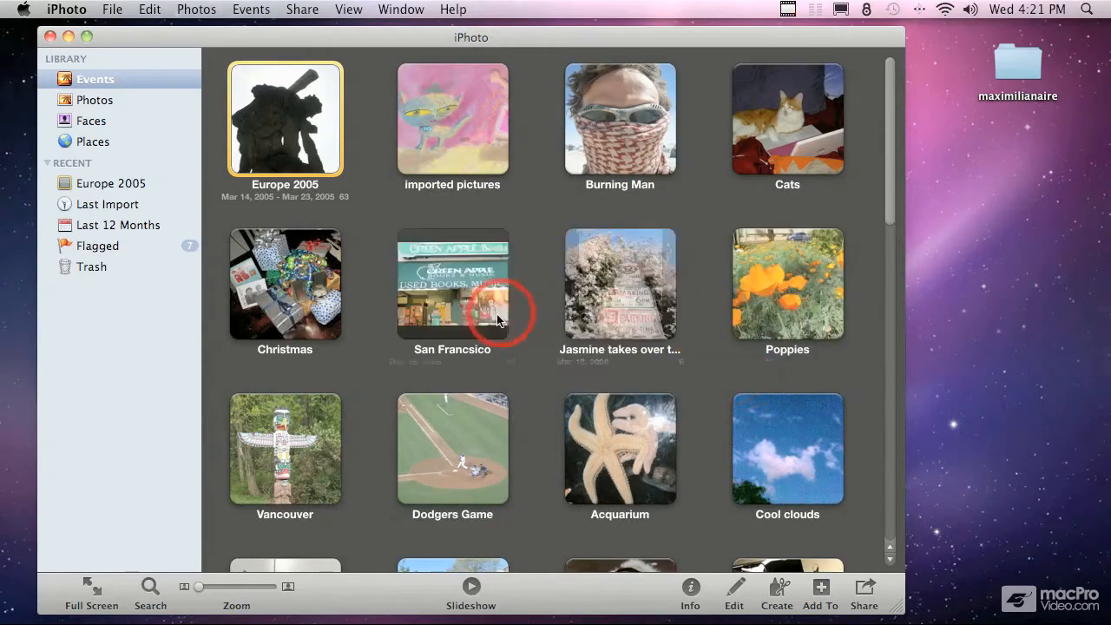
Step: Open the Poppies event to show its 19 photos
double_click(788, 284)
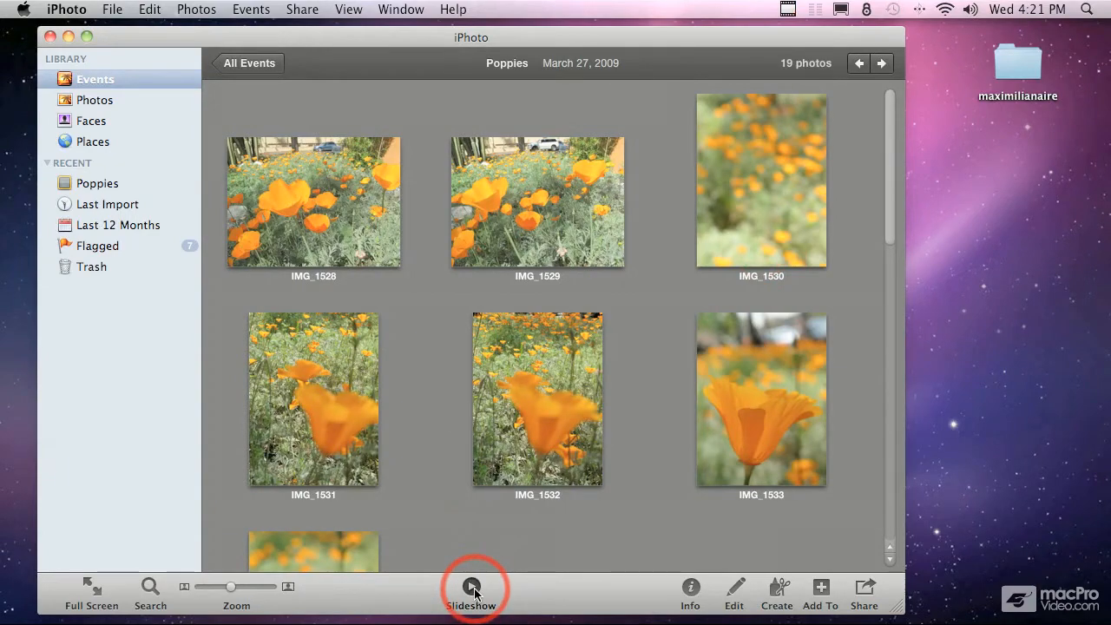
Step: Start a Poppies slideshow, review Music and Settings, and choose the Vintage Prints theme
click(473, 587)
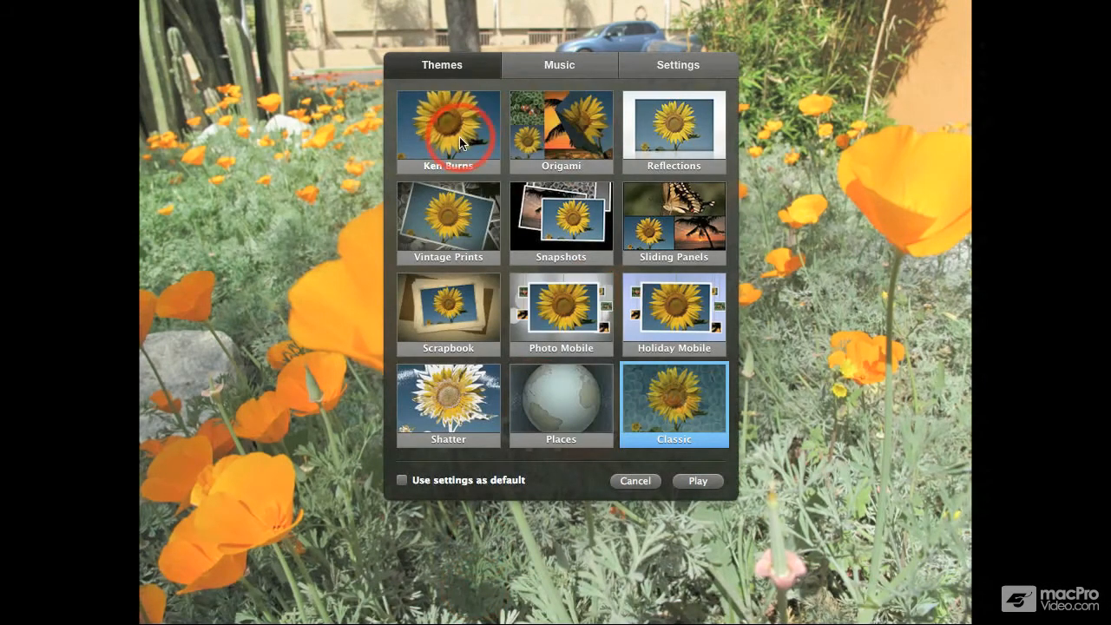
mouse_move(561, 309)
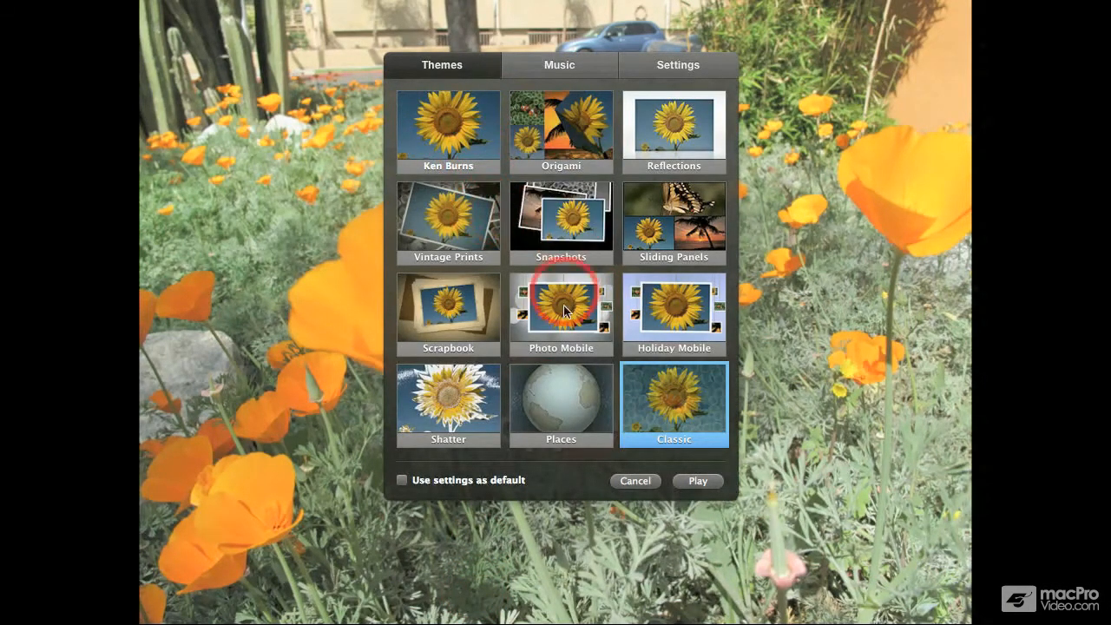
mouse_move(559, 71)
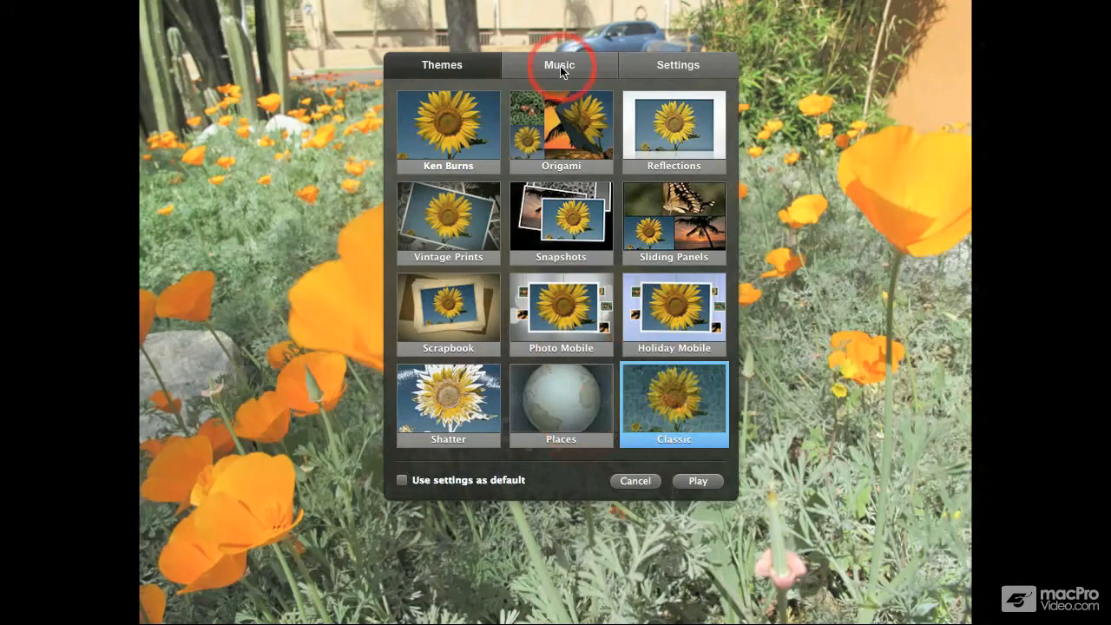
click(559, 65)
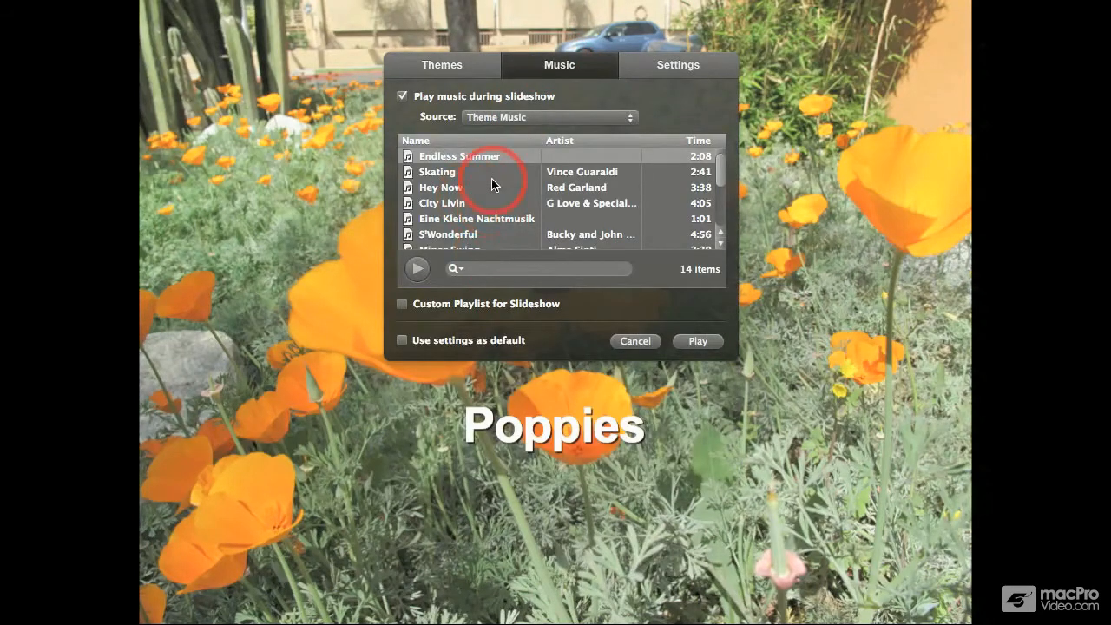
click(677, 64)
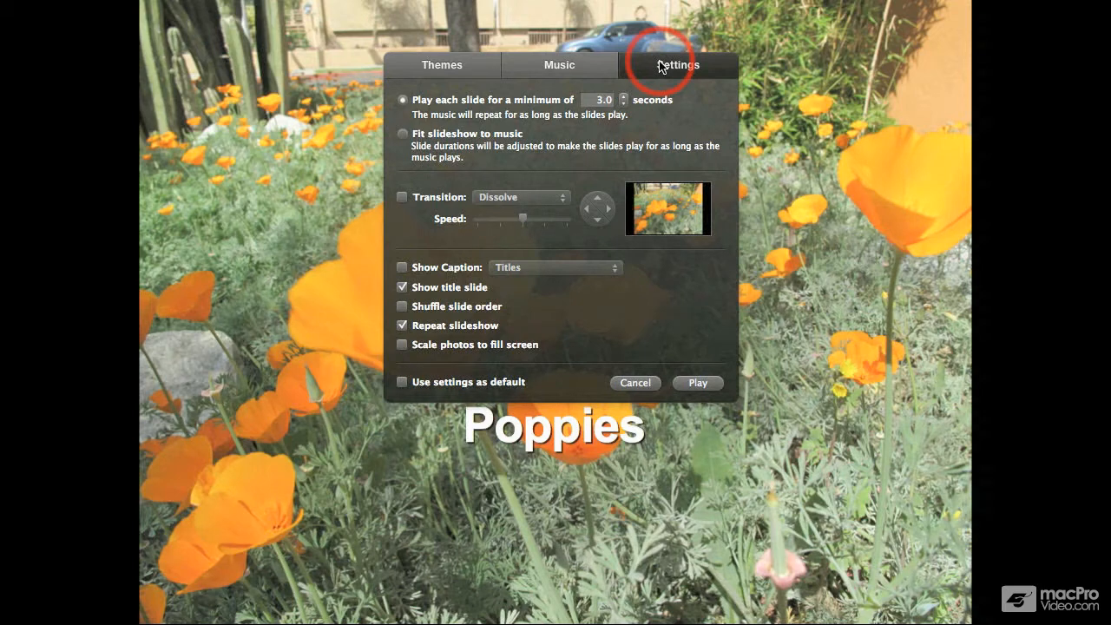
mouse_move(444, 52)
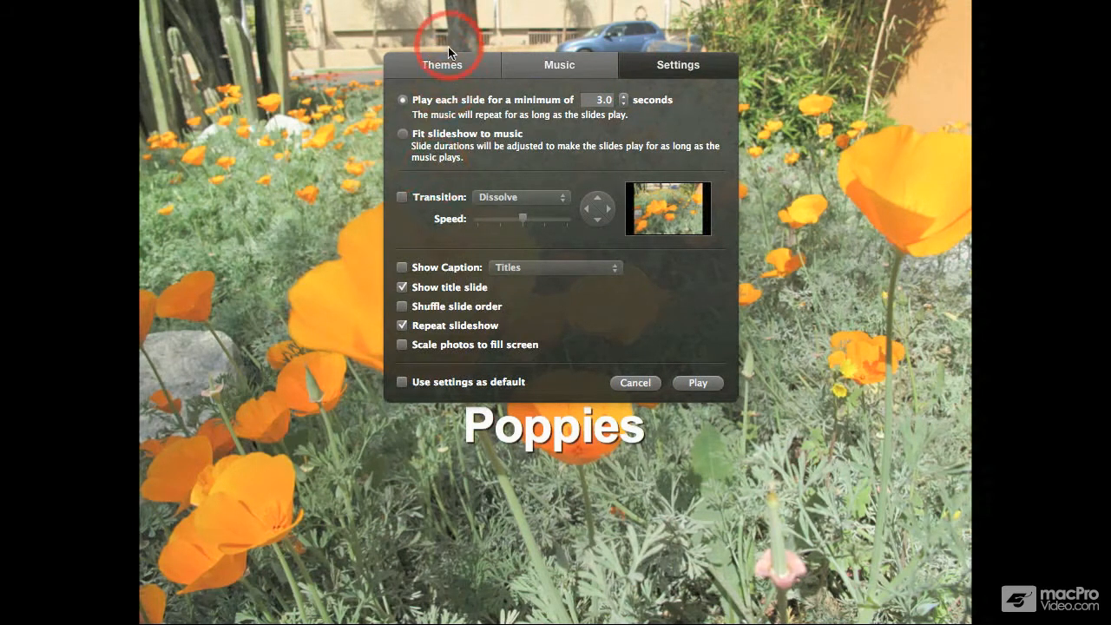
click(441, 64)
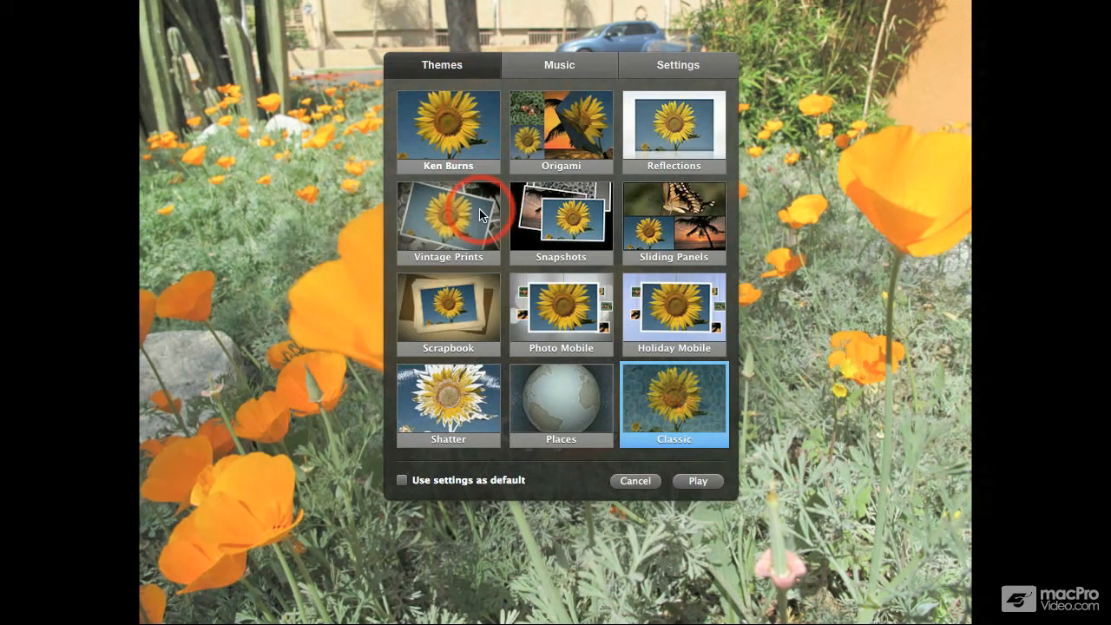
click(449, 217)
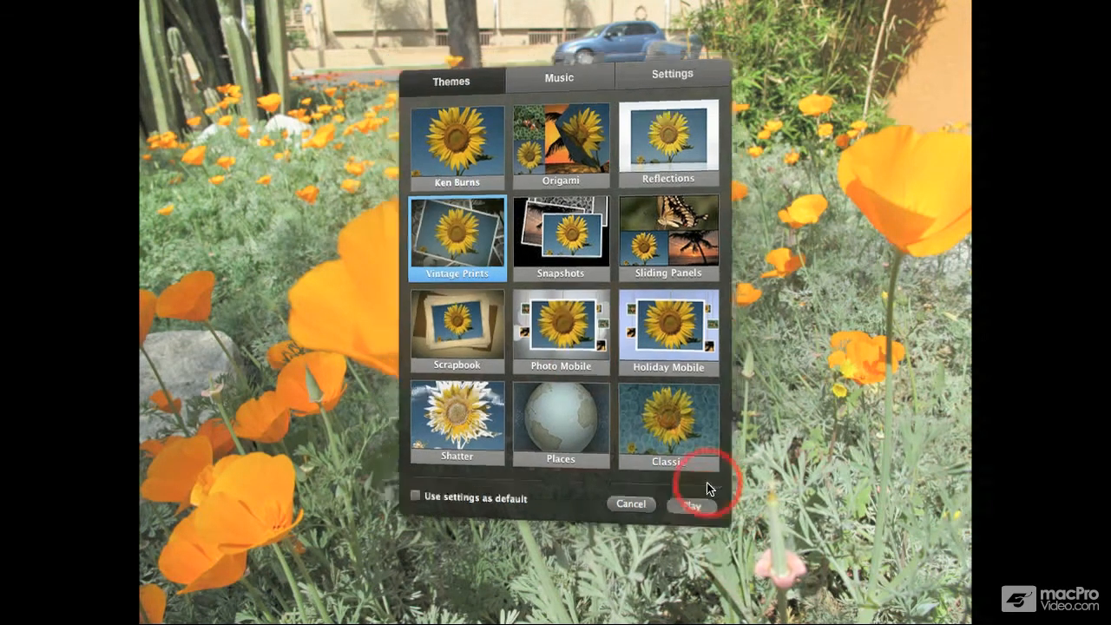
Step: Play the Vintage Prints slideshow, then choose the Photo Mobile theme instead
click(688, 504)
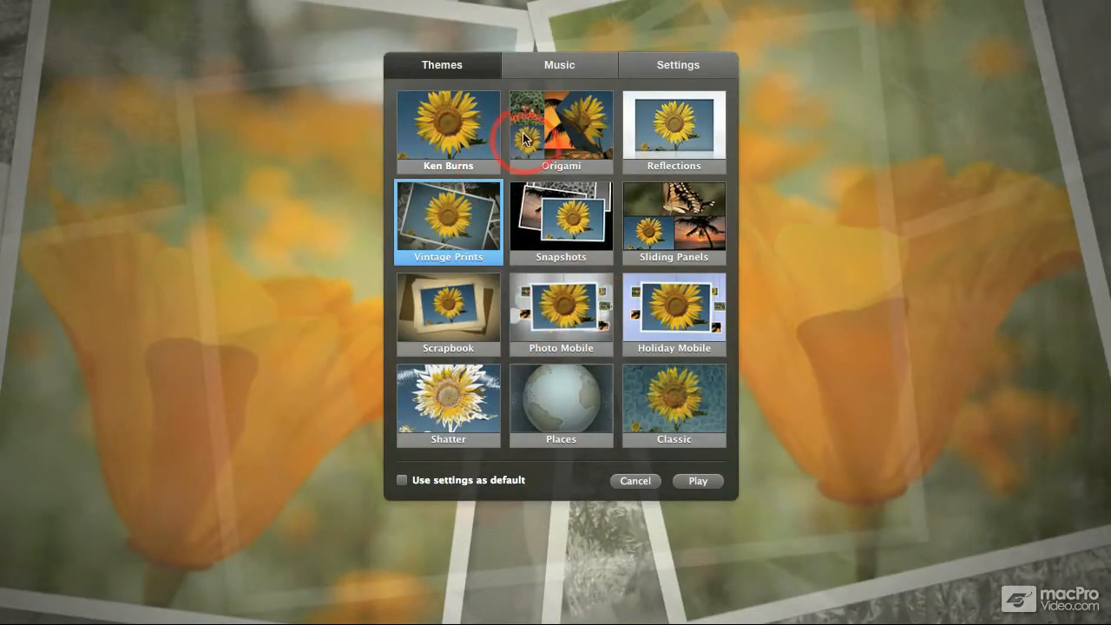
mouse_move(600, 73)
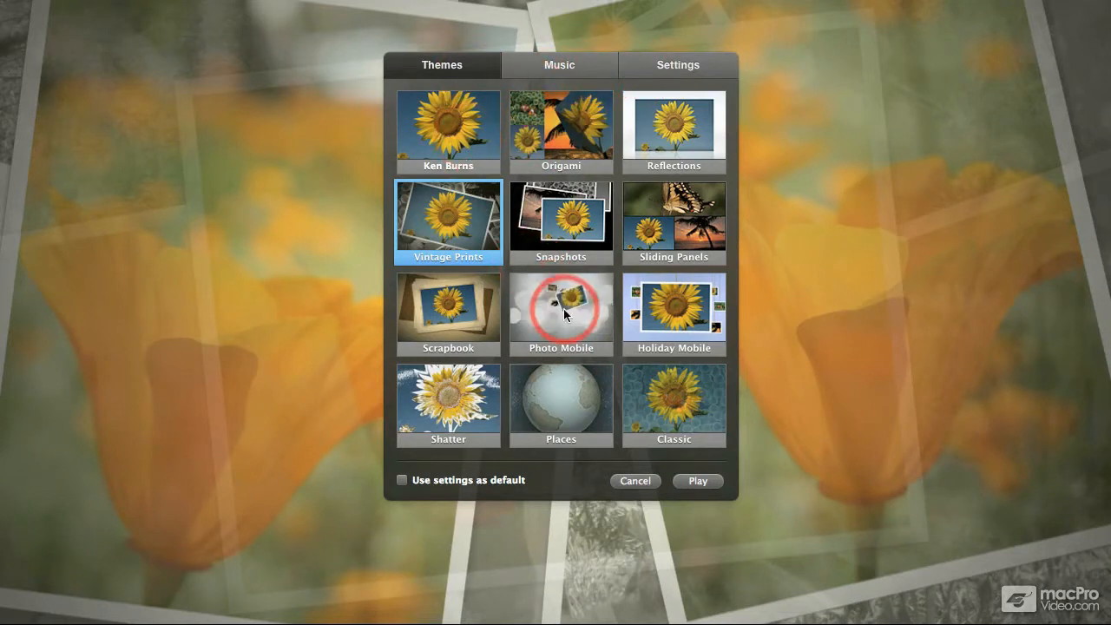
click(561, 313)
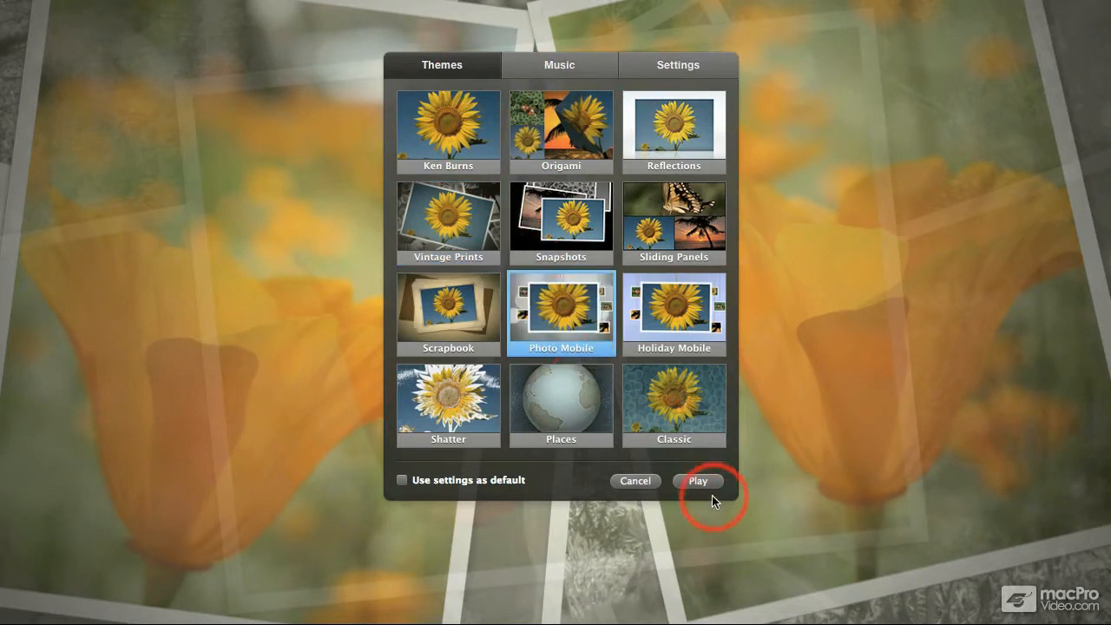
Step: Play the Photo Mobile slideshow and bring the theme choices back up mid-show
click(698, 481)
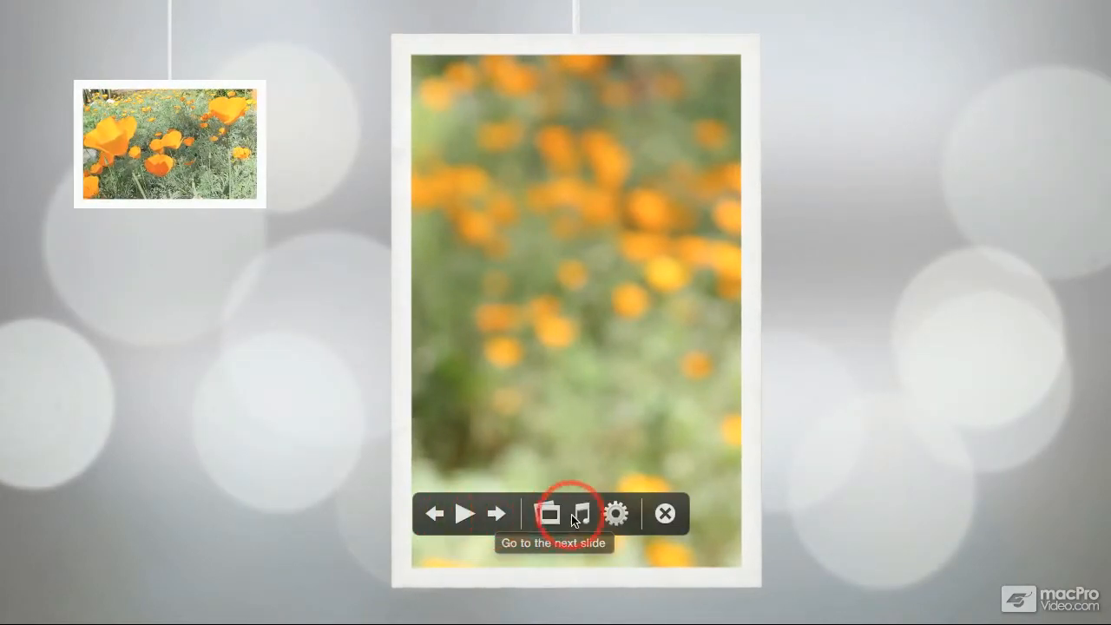
mouse_move(549, 512)
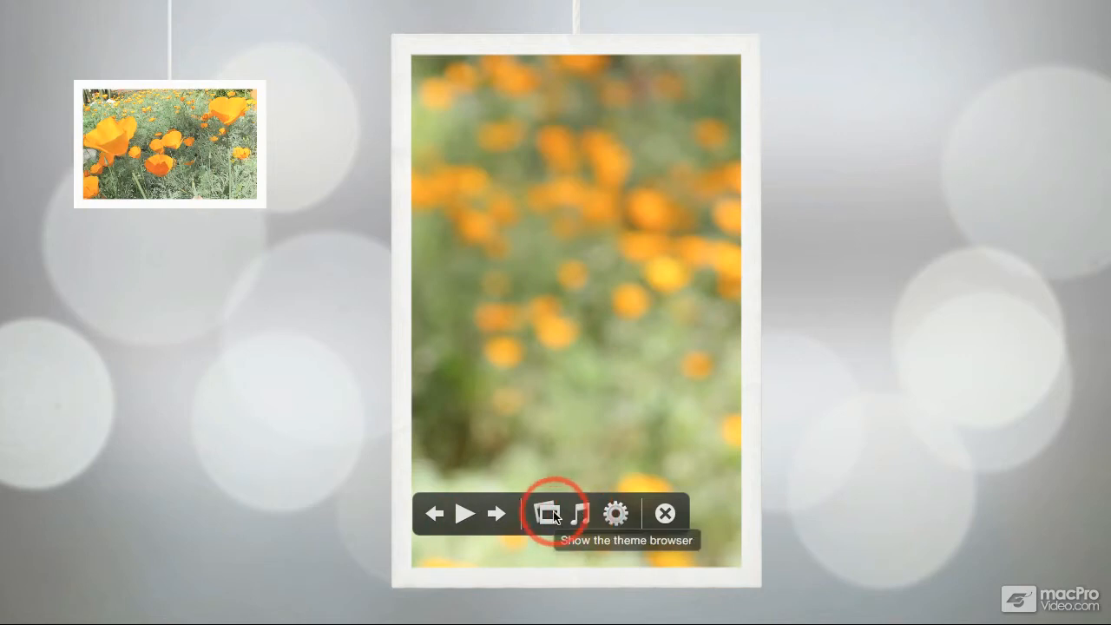
click(549, 514)
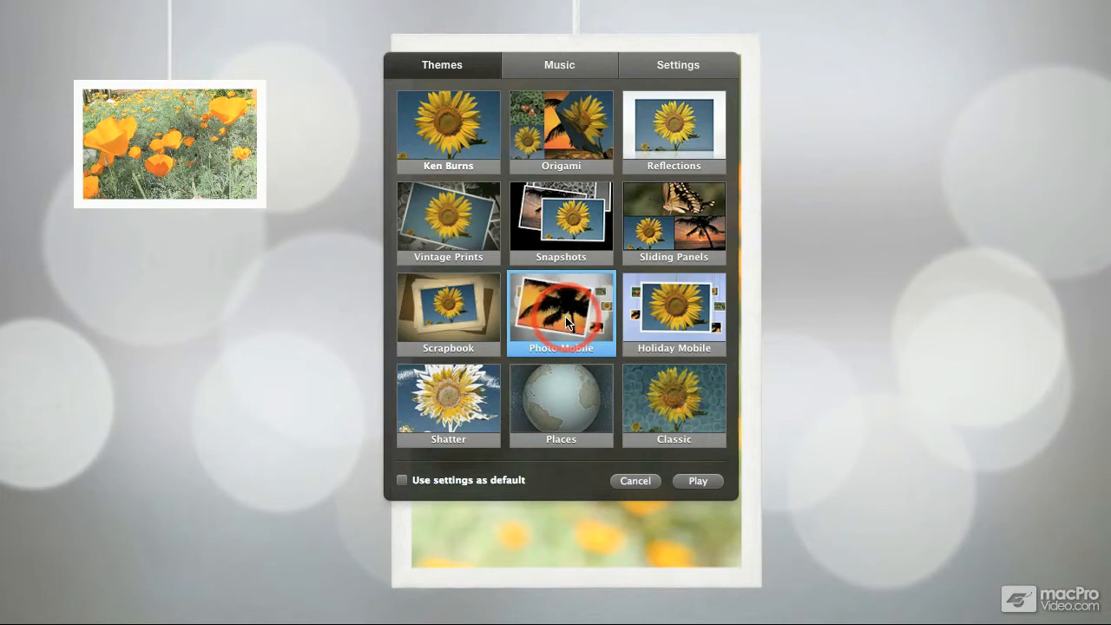
Step: Choose Reflections, save it as the Poppies event default, and play the slideshow
click(674, 130)
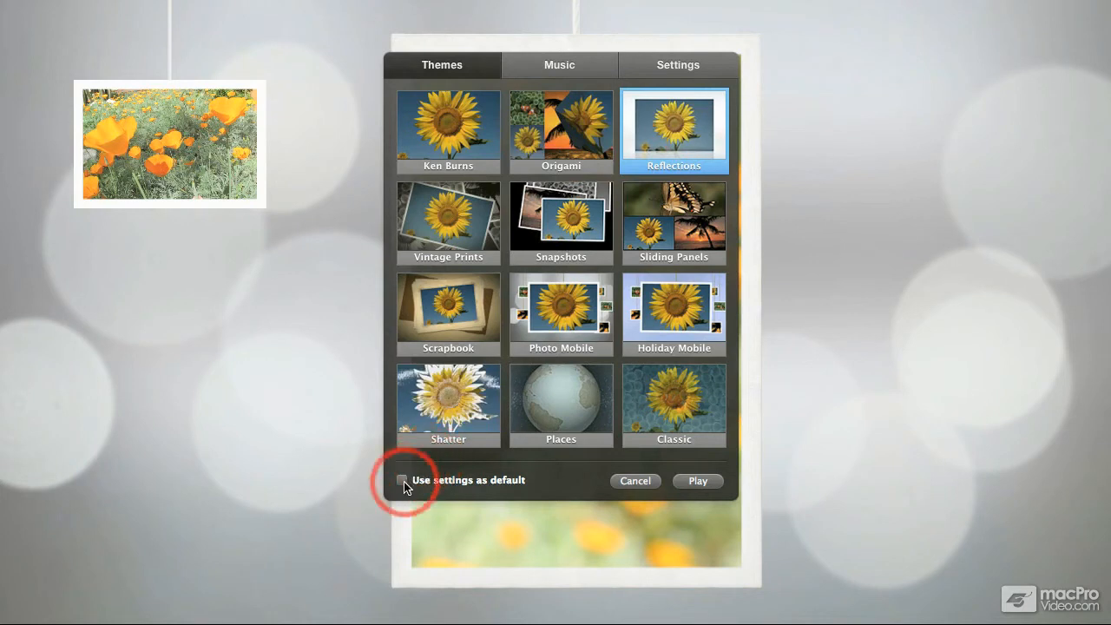
click(403, 479)
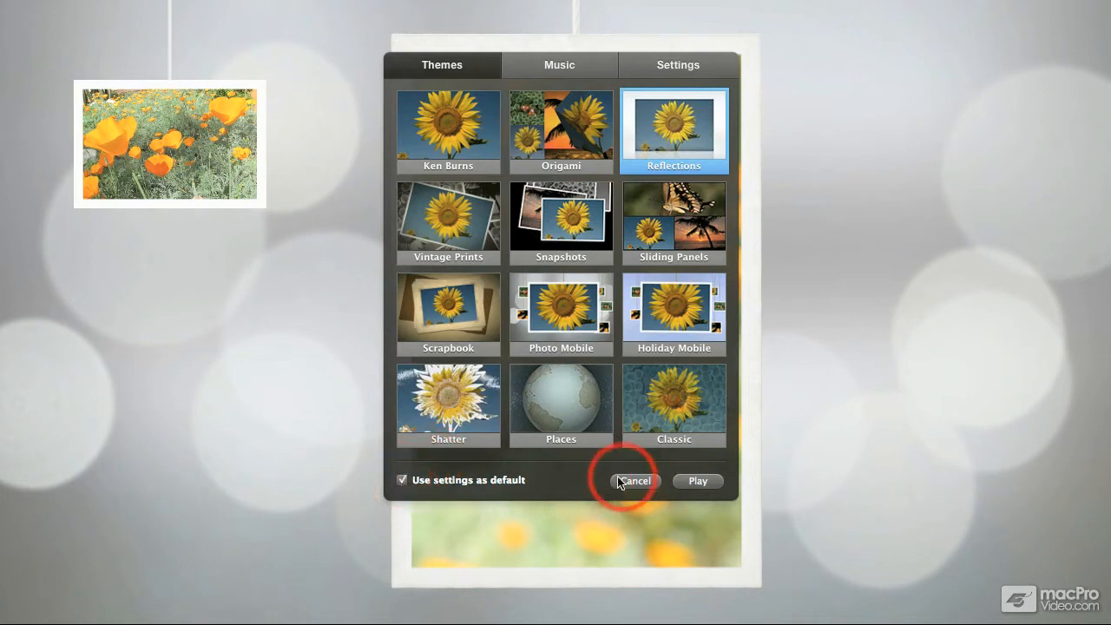
mouse_move(684, 486)
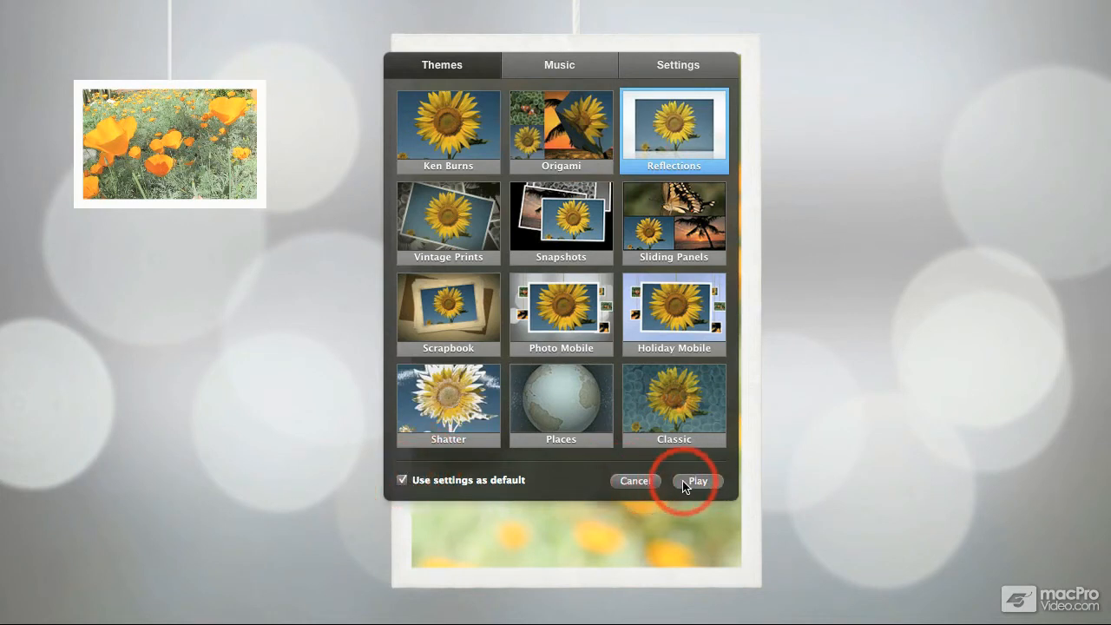
click(698, 481)
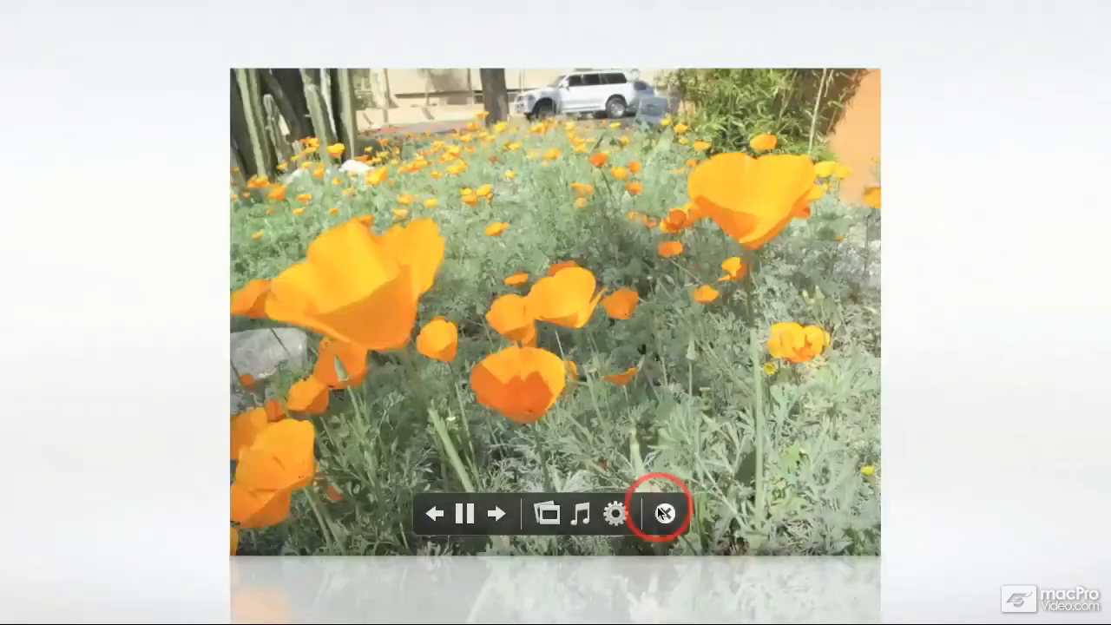
Step: End the Poppies slideshow and start a slideshow of the San Francisco event
click(665, 511)
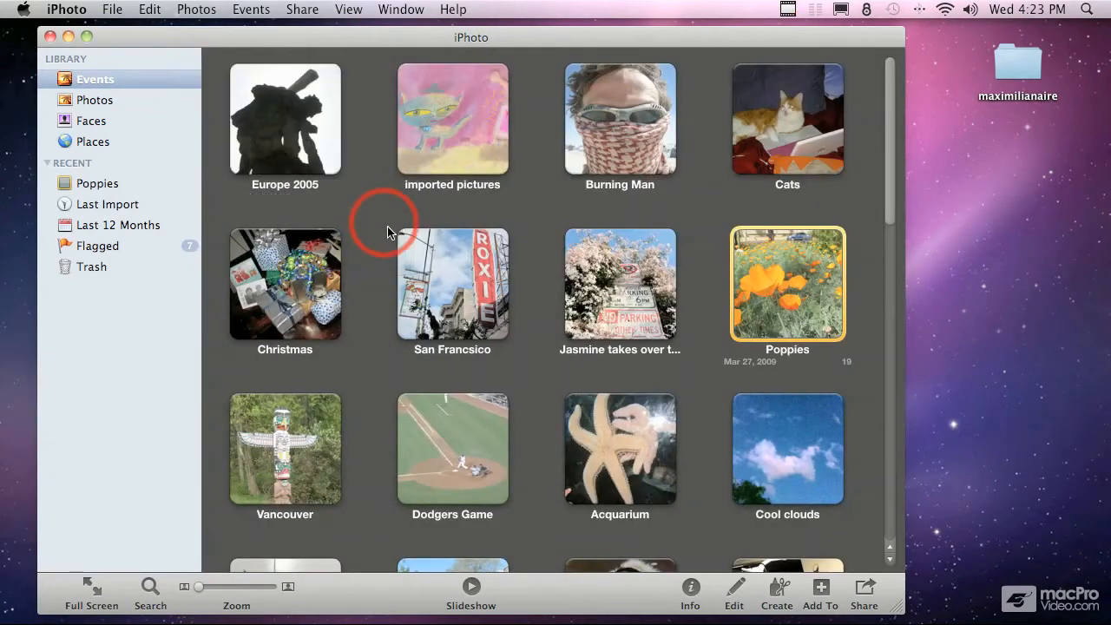
click(452, 285)
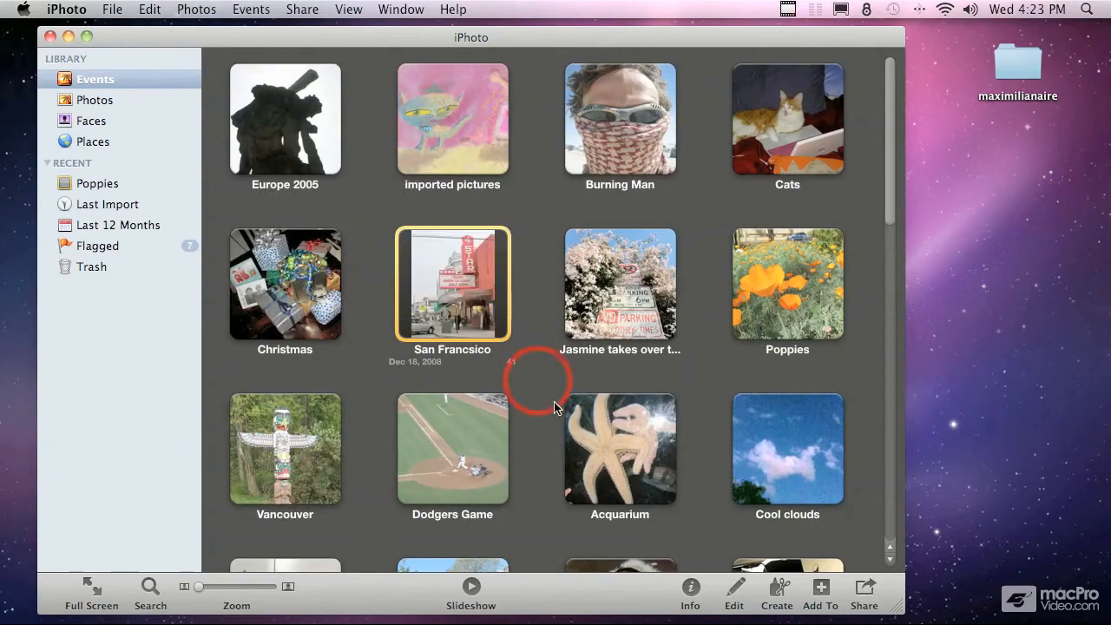
click(471, 587)
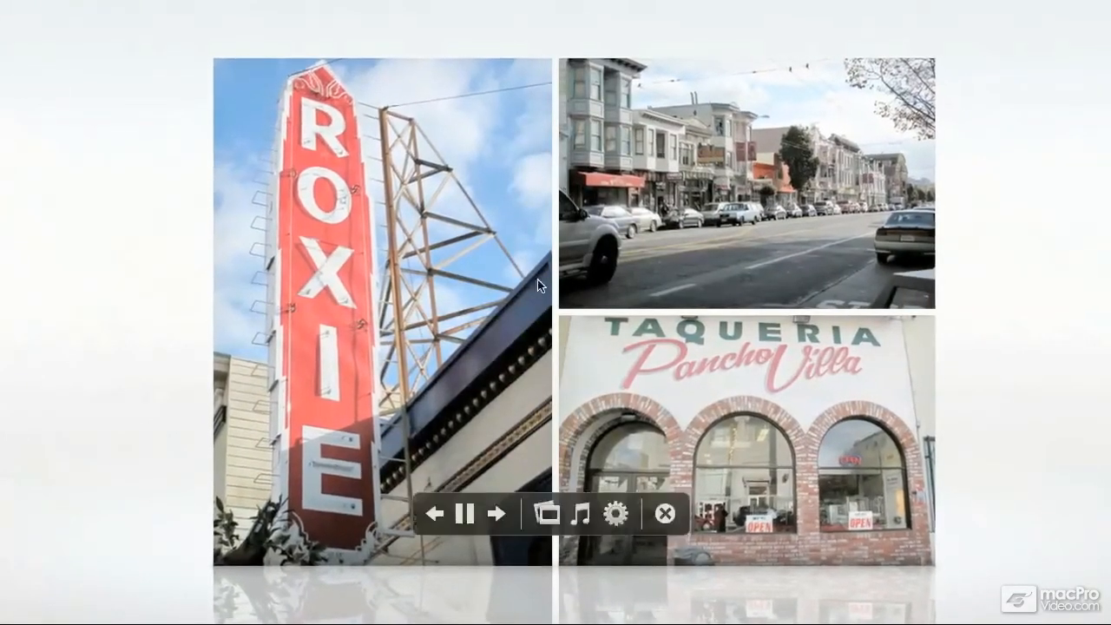
Step: Save Holiday Mobile as San Francisco's default theme, play it, then end the slideshow
click(615, 514)
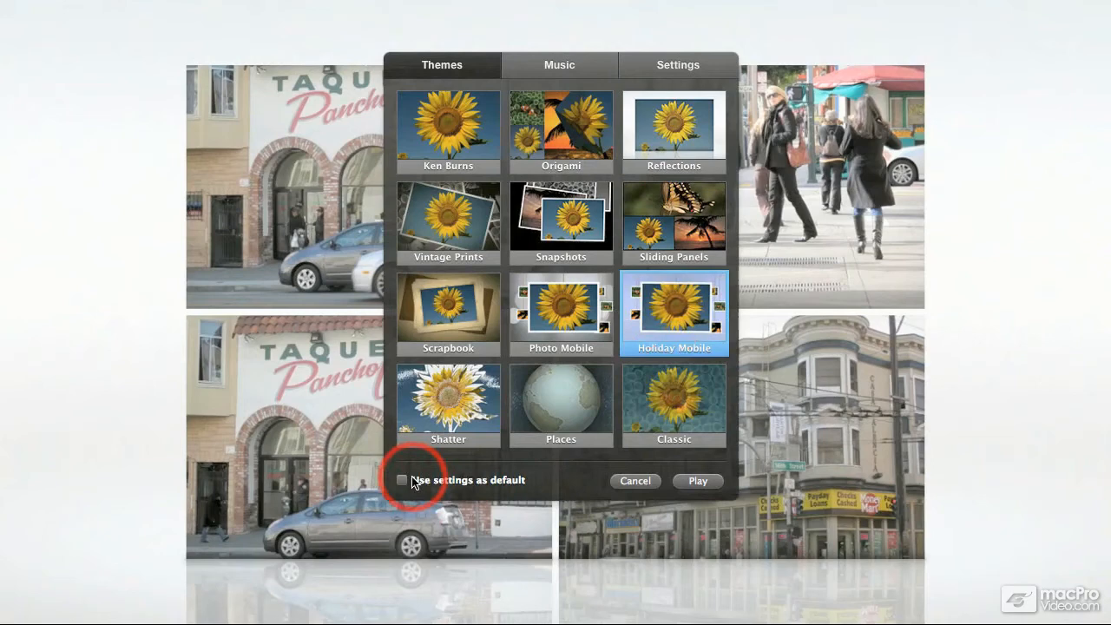
click(403, 479)
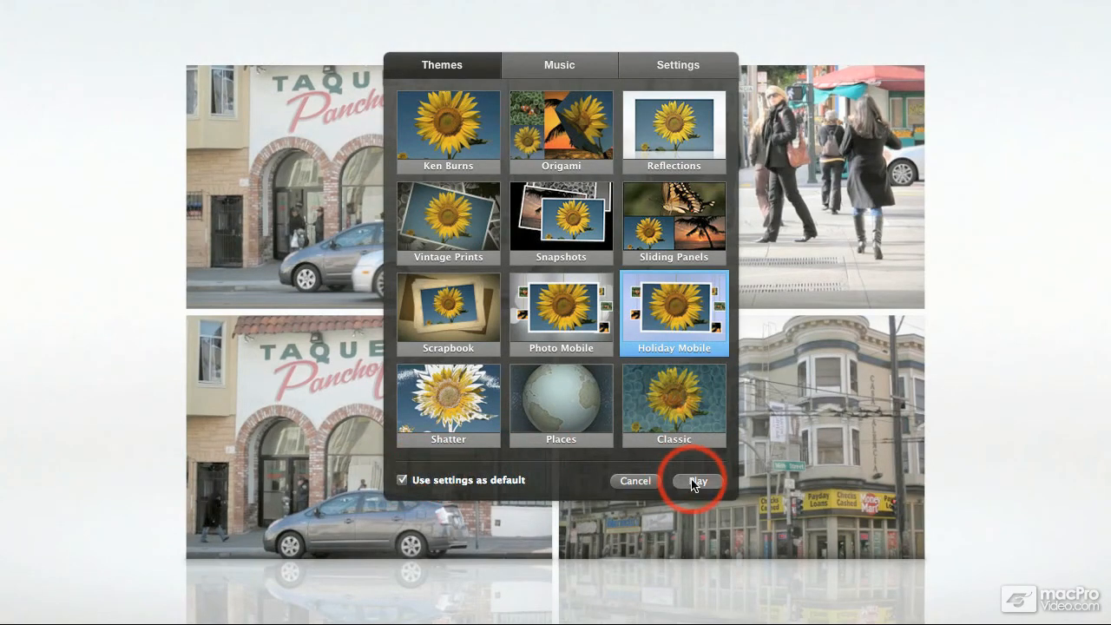
click(698, 480)
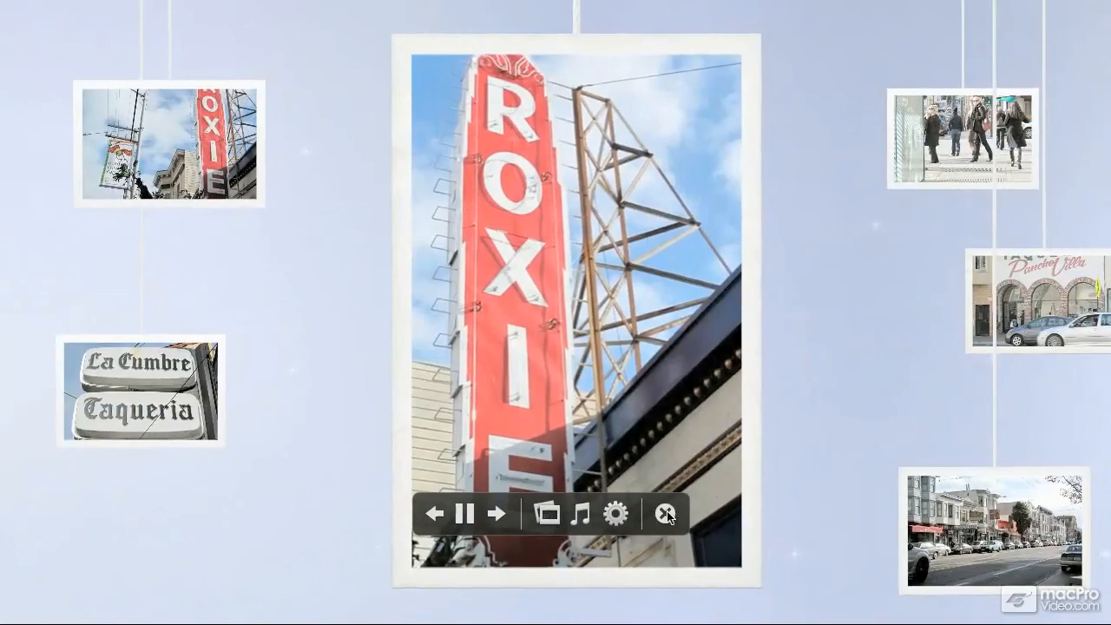
click(667, 514)
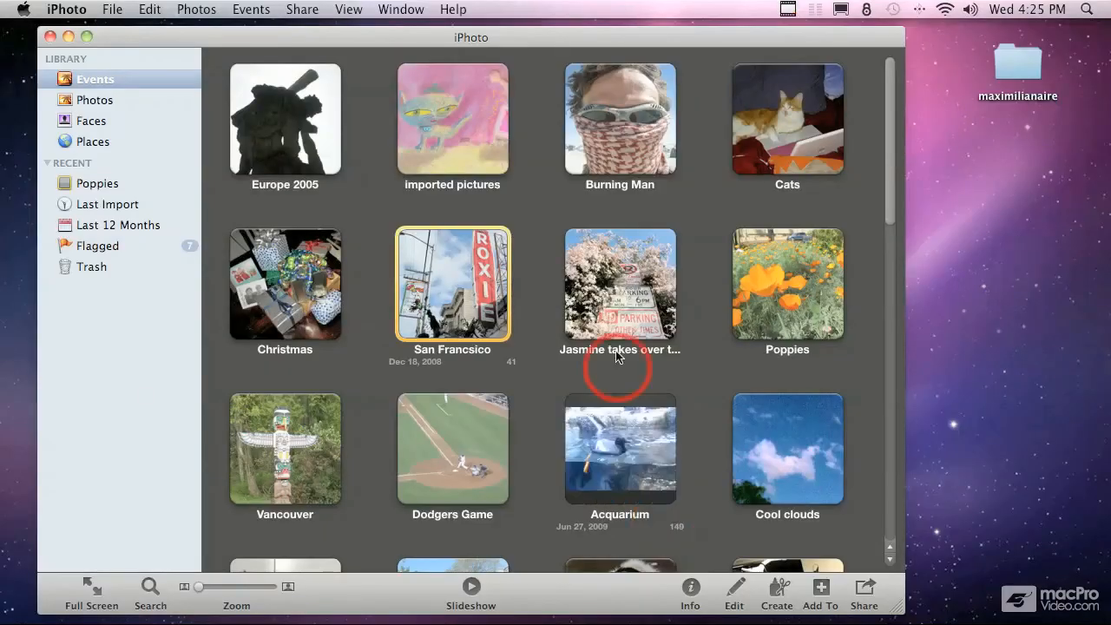
mouse_move(513, 389)
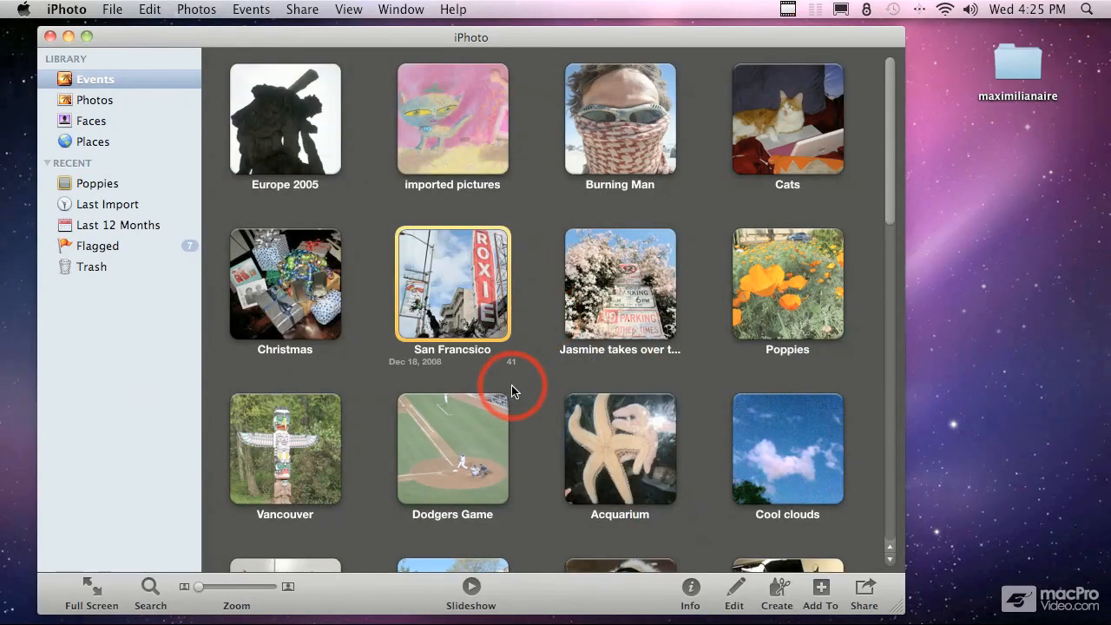